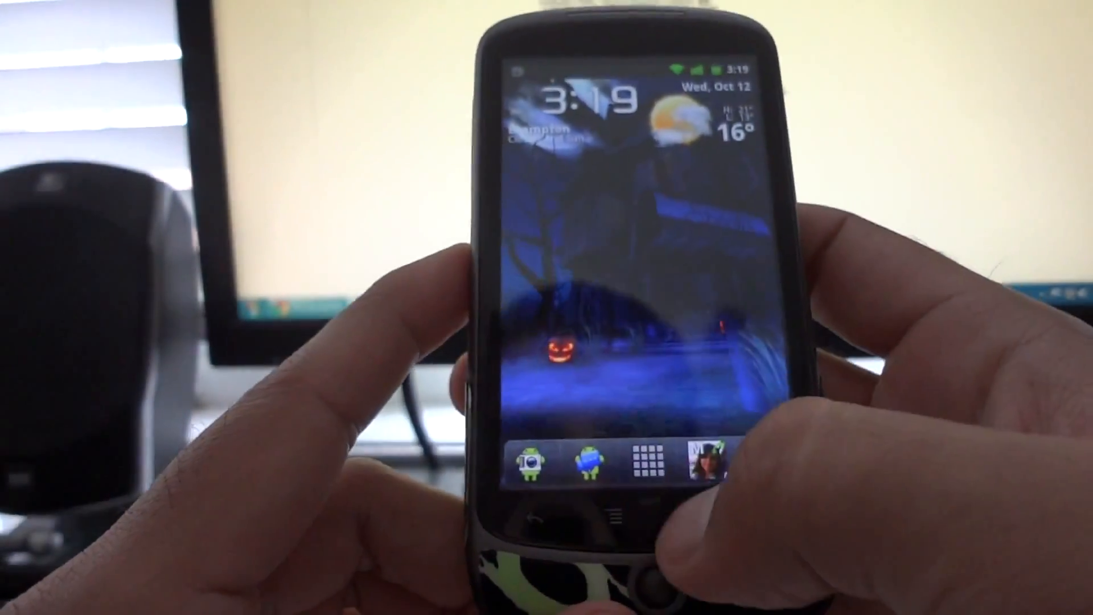
- Go from the home screen into Settings > Applications to reach unknown-sources and development options
{"action": "left_click", "coordinate": [645, 459]}
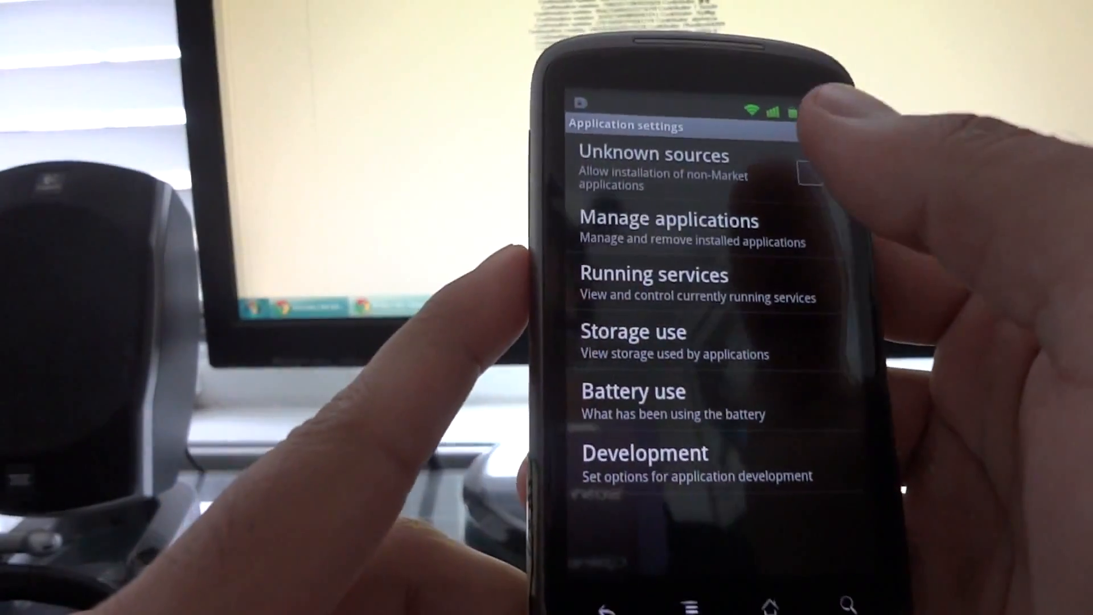
- Return home and show the alphabetical app drawer of installed apps
{"action": "left_click", "coordinate": [809, 168]}
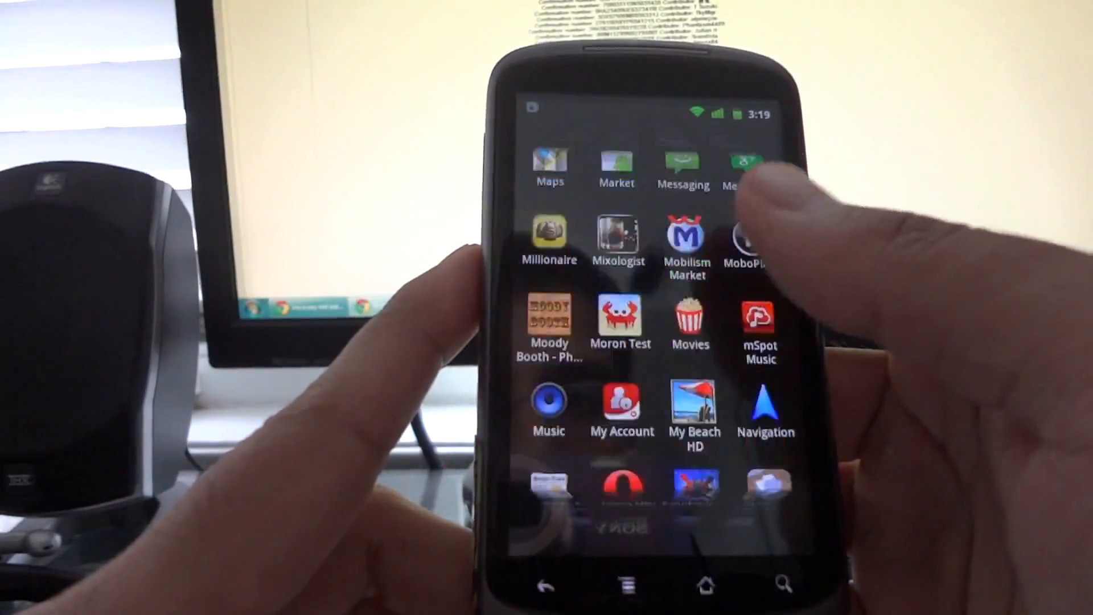
- Scroll the app drawer and launch Titanium Backup Pro, confirming root access
{"action": "scroll", "scroll_direction": "down", "scroll_amount": 3}
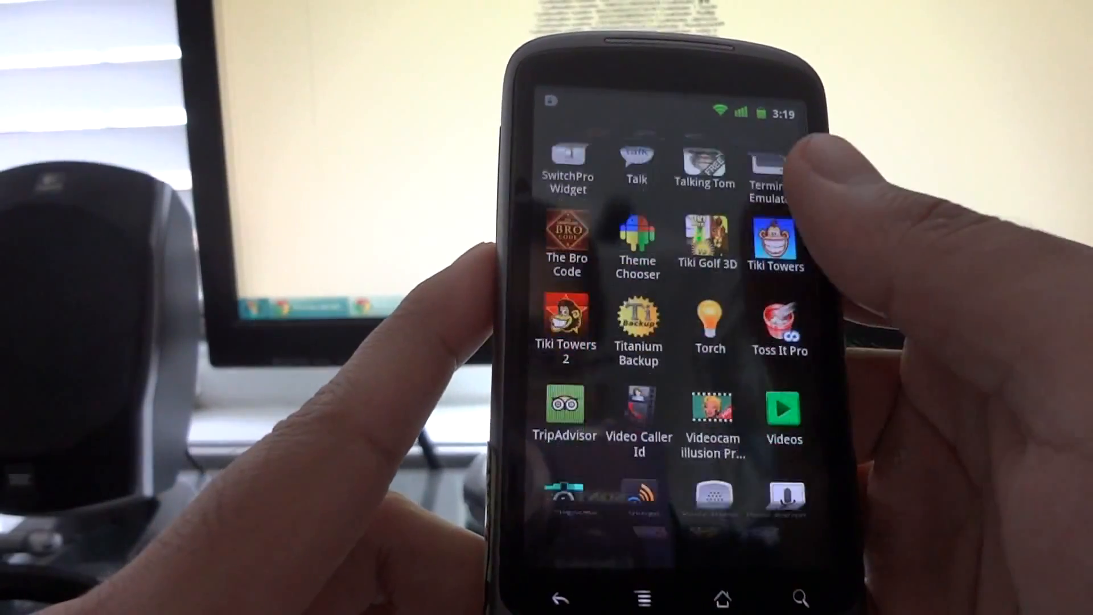
{"action": "left_click", "coordinate": [637, 324]}
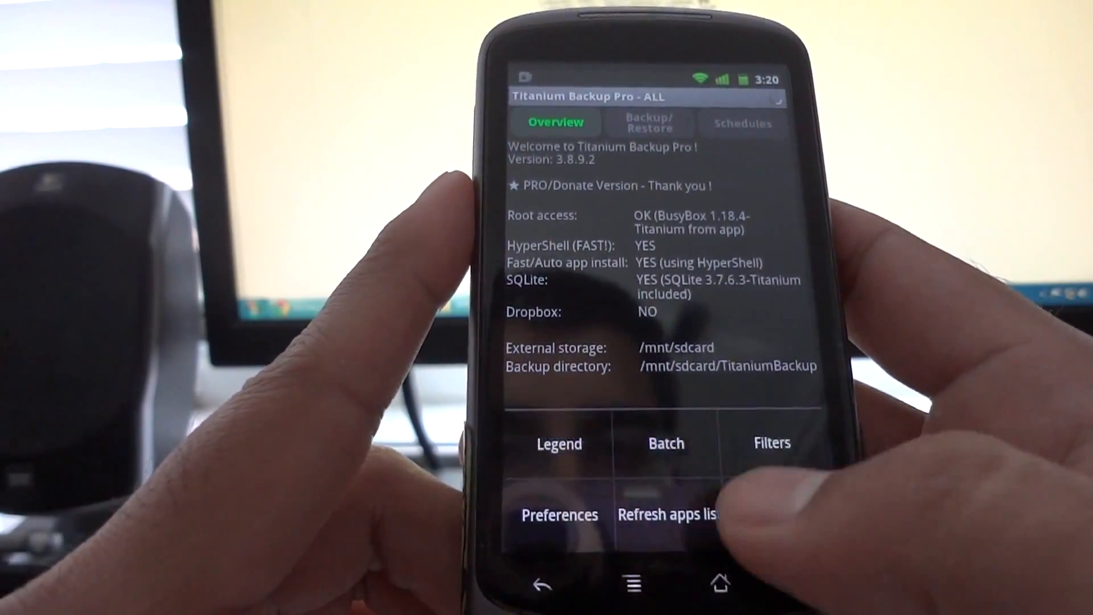
- Open Titanium Backup's Batch operations list and scroll down to the Restore section
{"action": "left_click", "coordinate": [666, 443]}
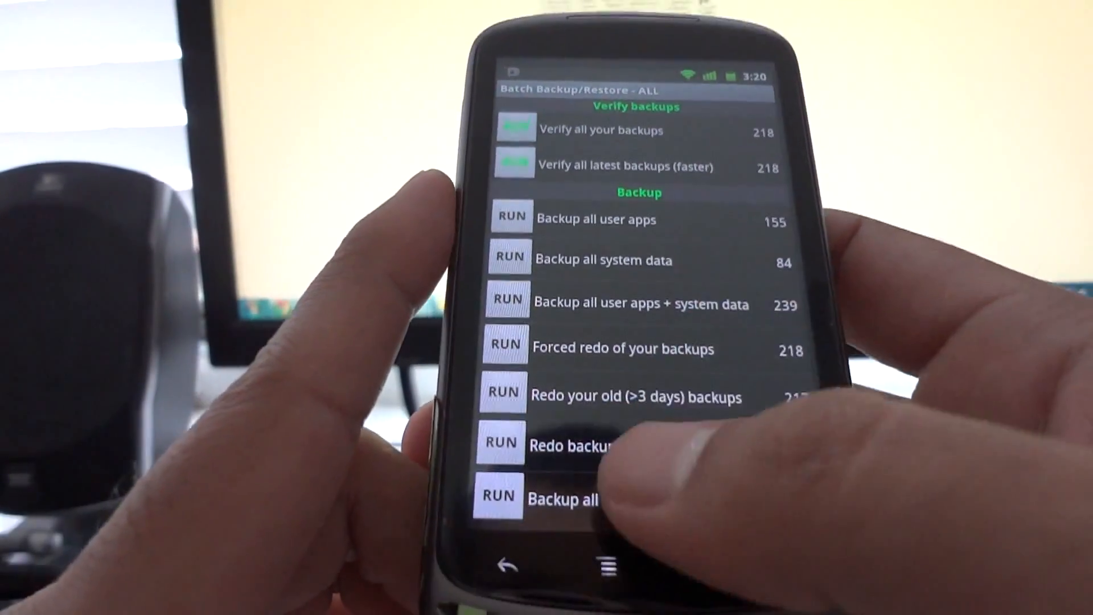
{"action": "scroll", "scroll_direction": "down", "scroll_amount": 3}
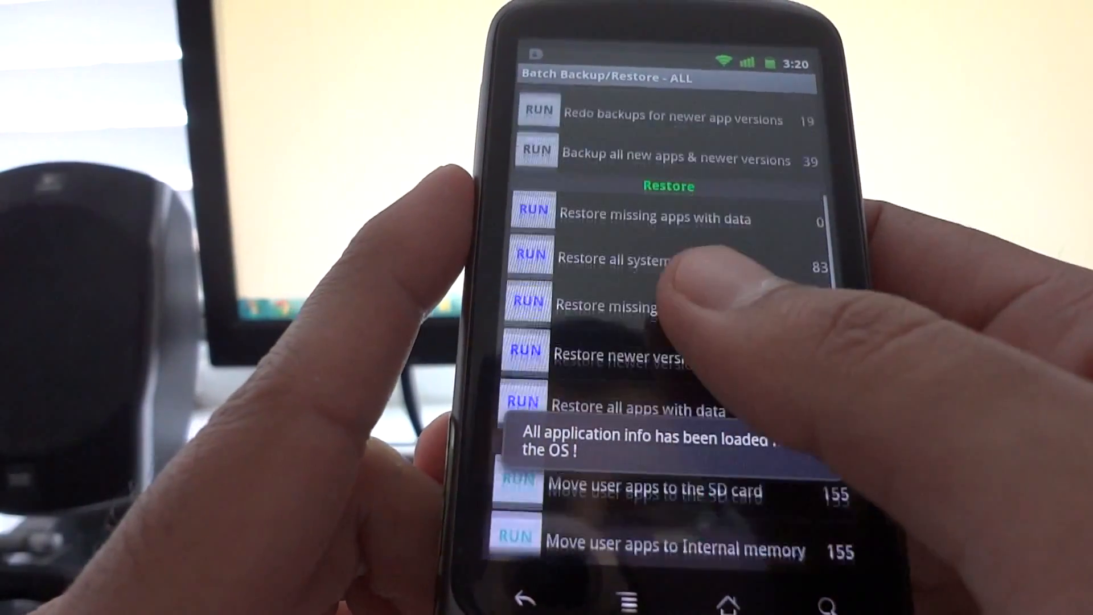